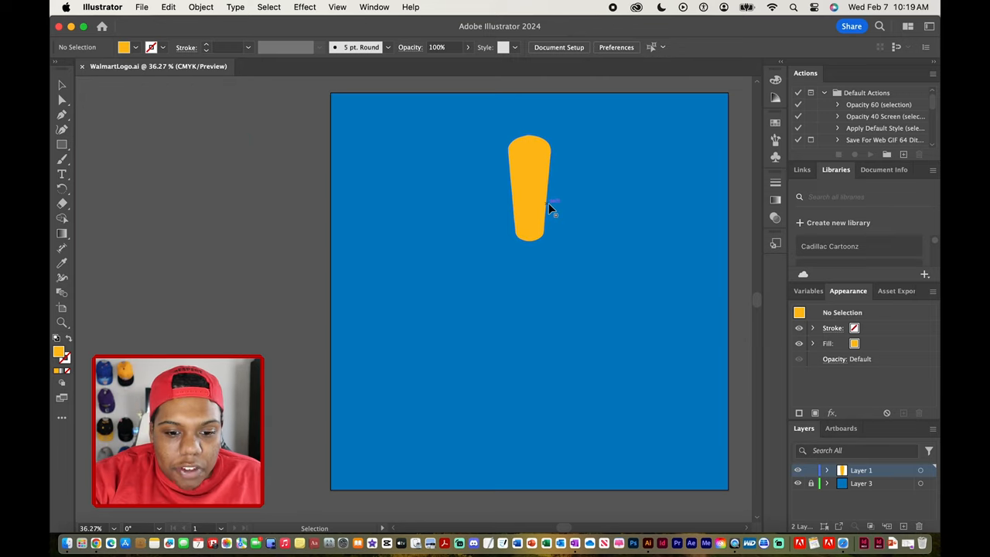
# Step: Select the yellow petal and apply a radial repeat, giving eight spokes in a ring
pyautogui.click(530, 188)
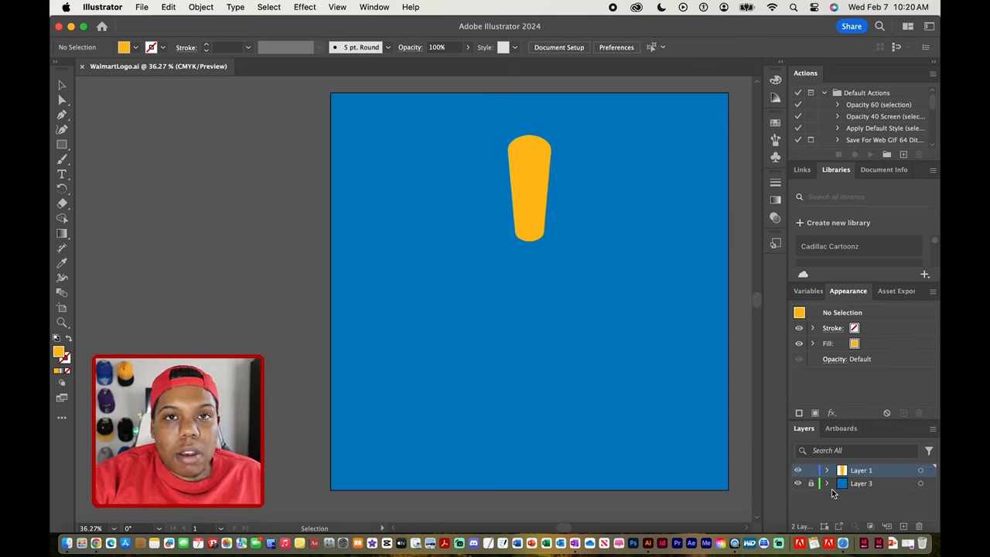
pyautogui.moveTo(626, 246)
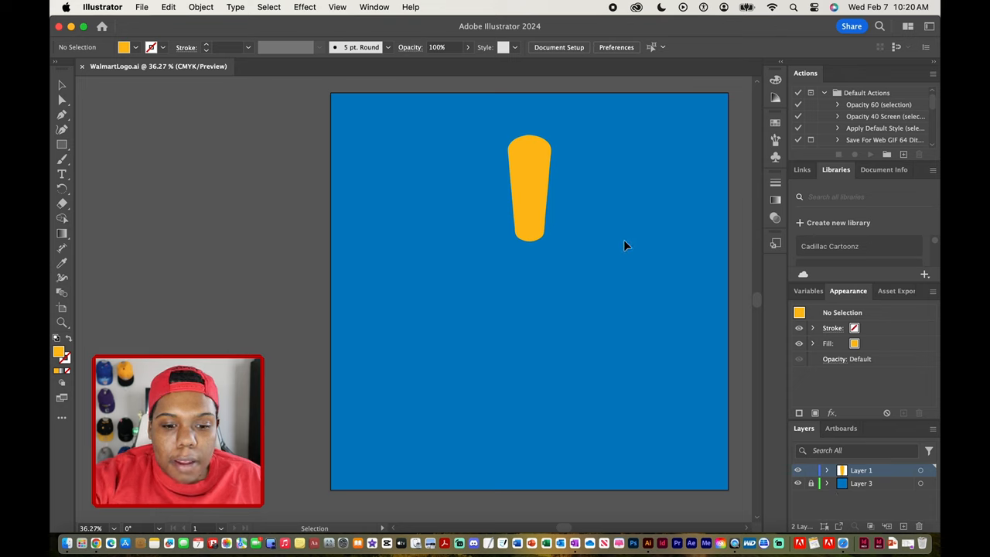
pyautogui.click(529, 188)
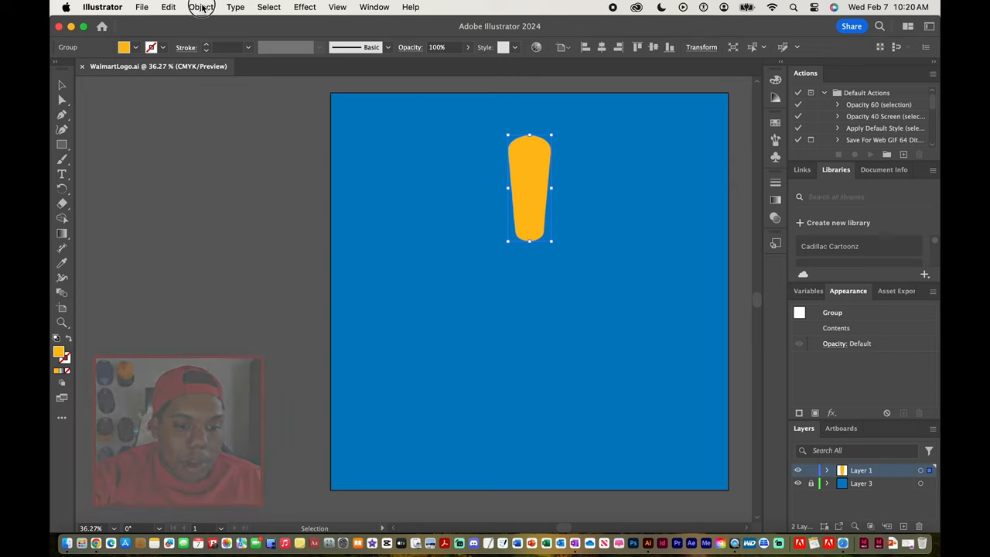
pyautogui.click(201, 7)
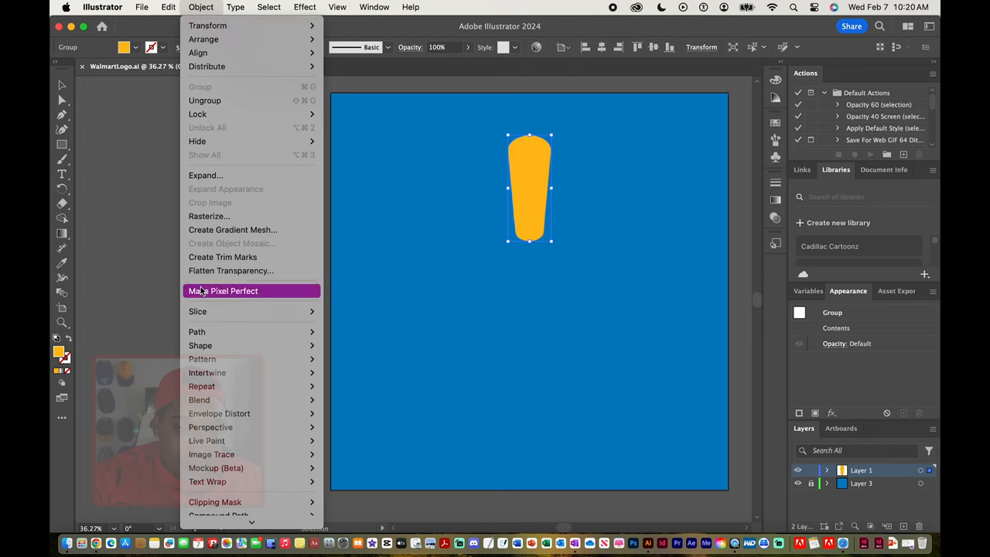
pyautogui.moveTo(201, 386)
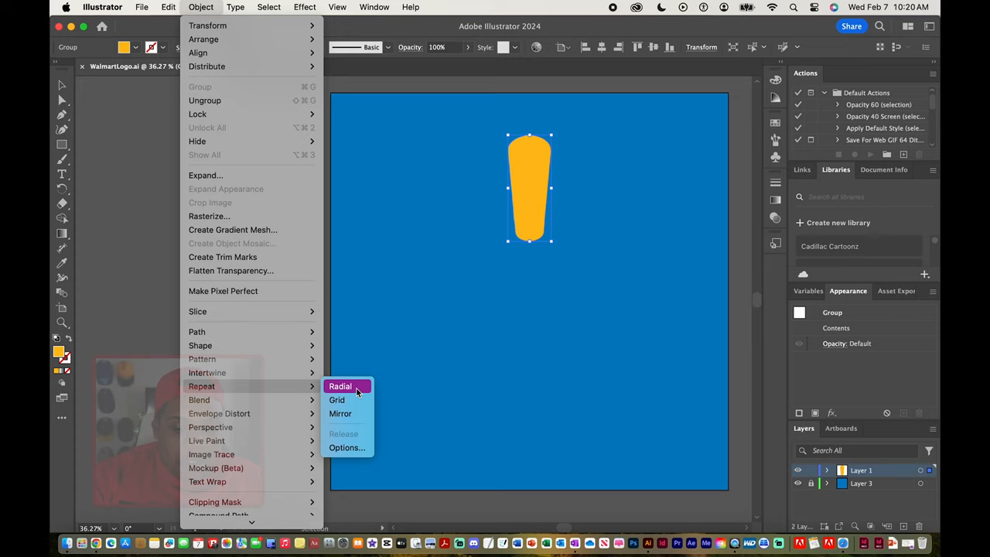
pyautogui.moveTo(348, 400)
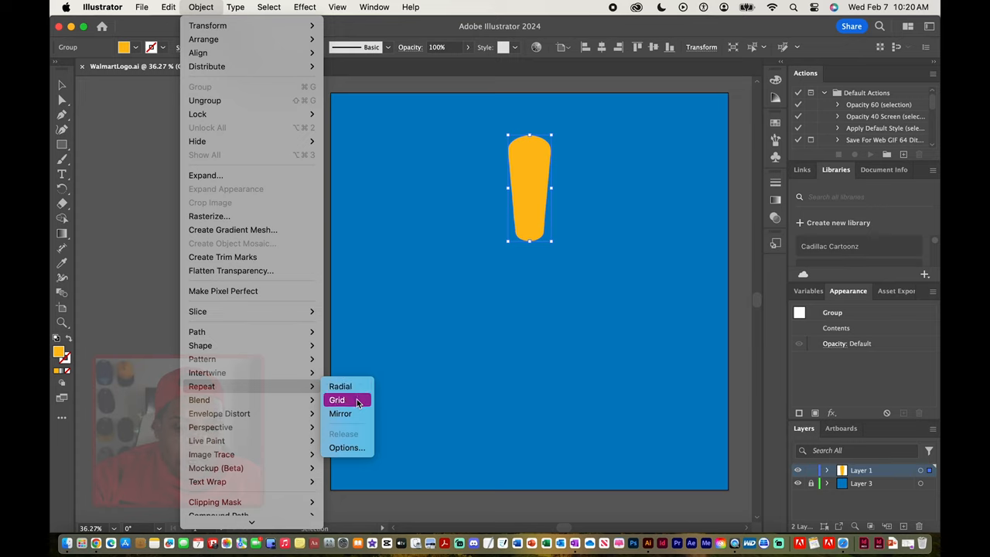
pyautogui.moveTo(340, 413)
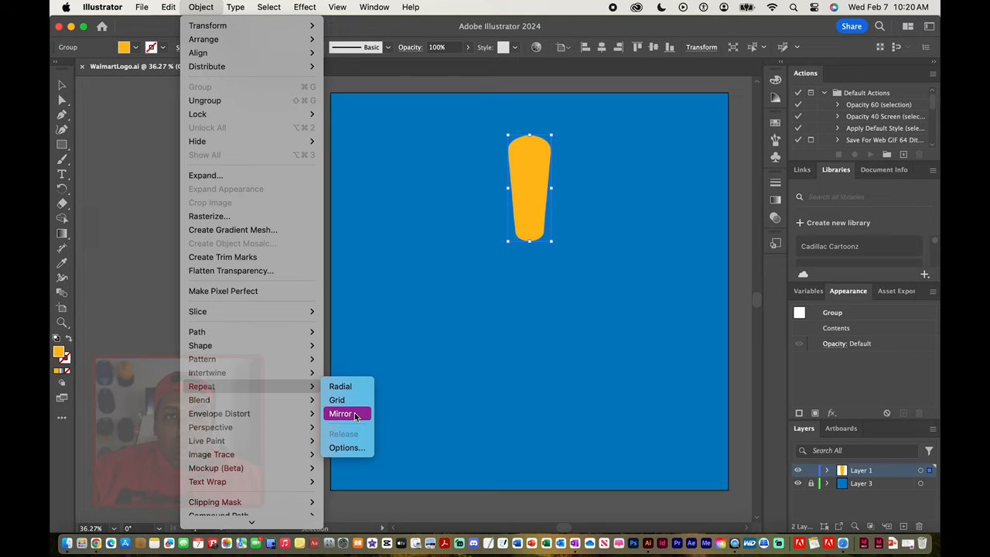
pyautogui.moveTo(336, 400)
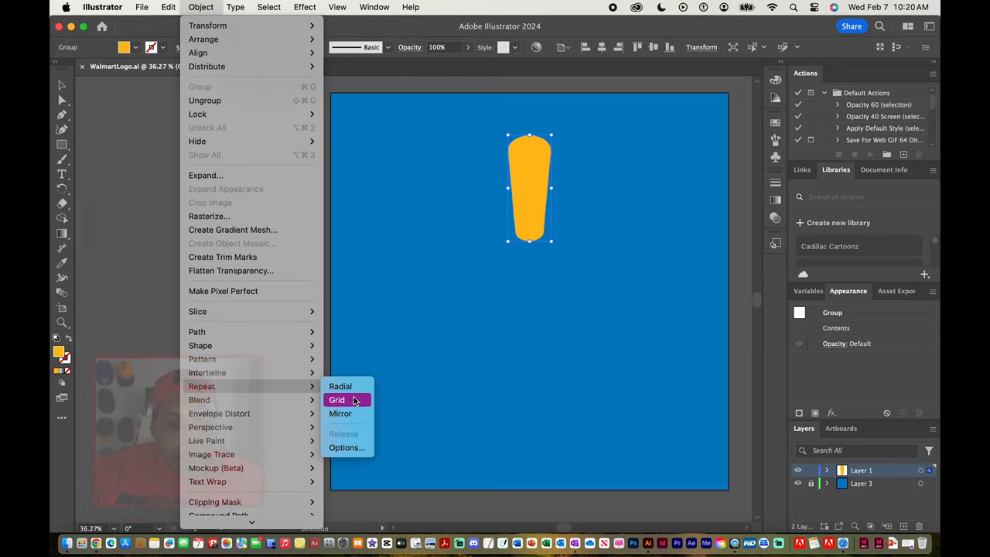
pyautogui.moveTo(340, 386)
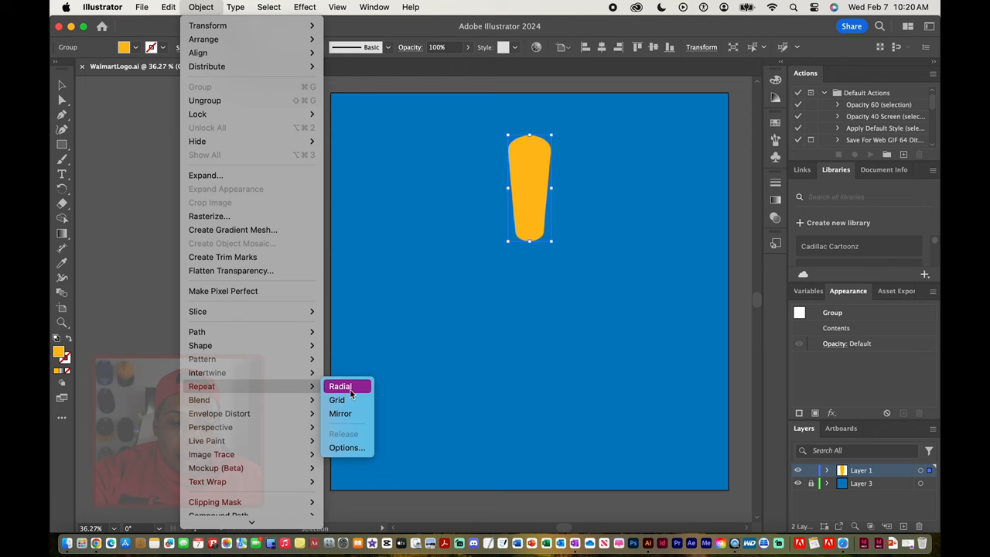
pyautogui.click(340, 386)
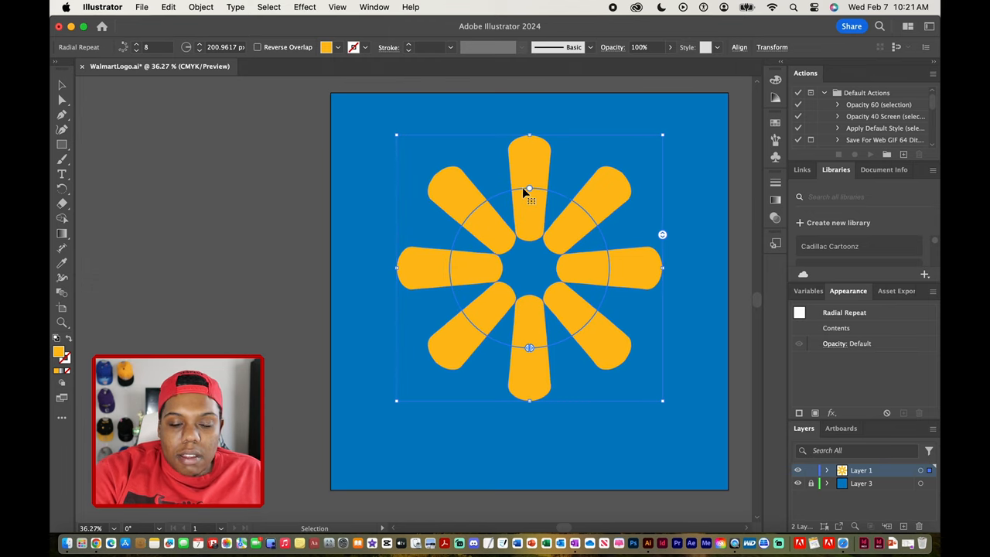
pyautogui.moveTo(529, 191)
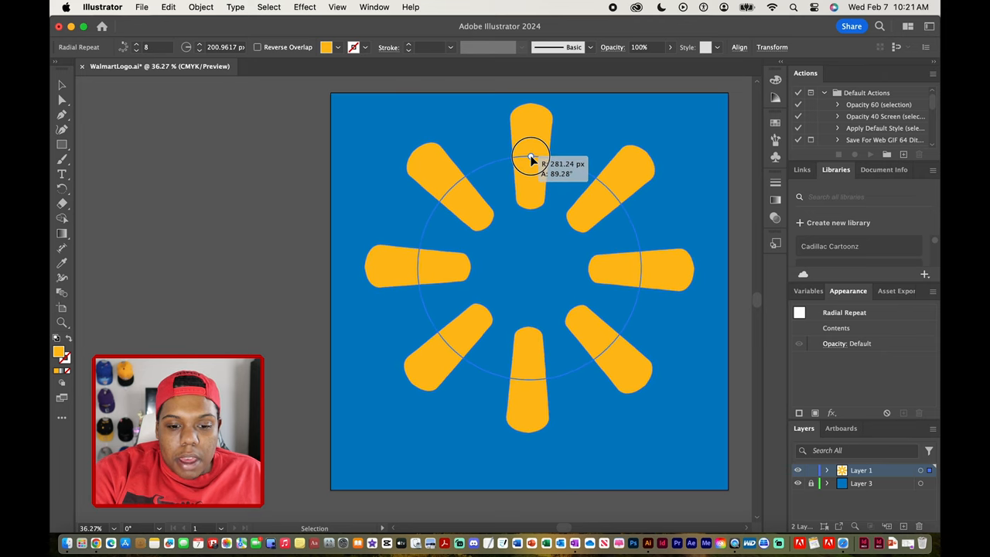
# Step: Widen the radial repeat's radius so the eight petals spread farther from the centre
pyautogui.moveTo(530, 158); pyautogui.dragTo(530, 162)
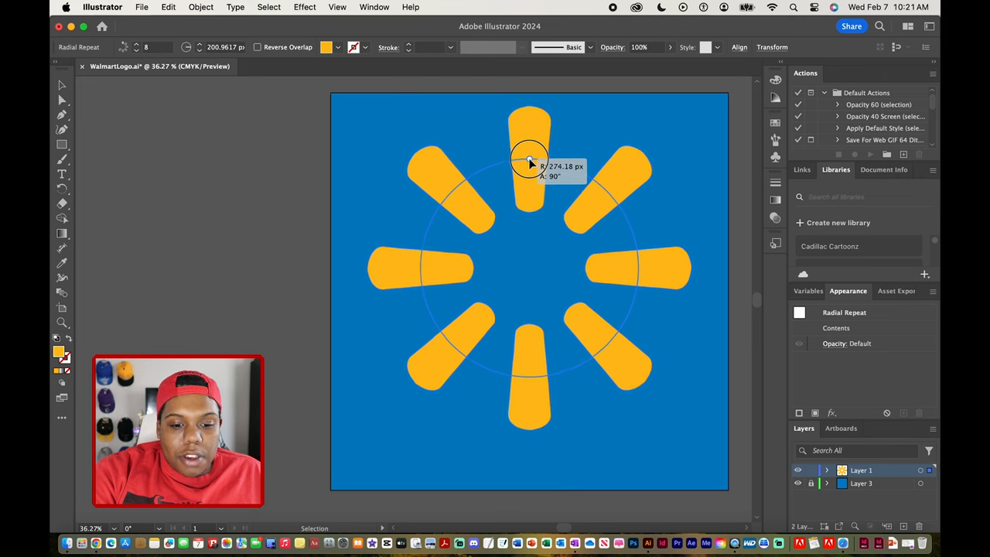
pyautogui.moveTo(529, 158); pyautogui.dragTo(529, 158)
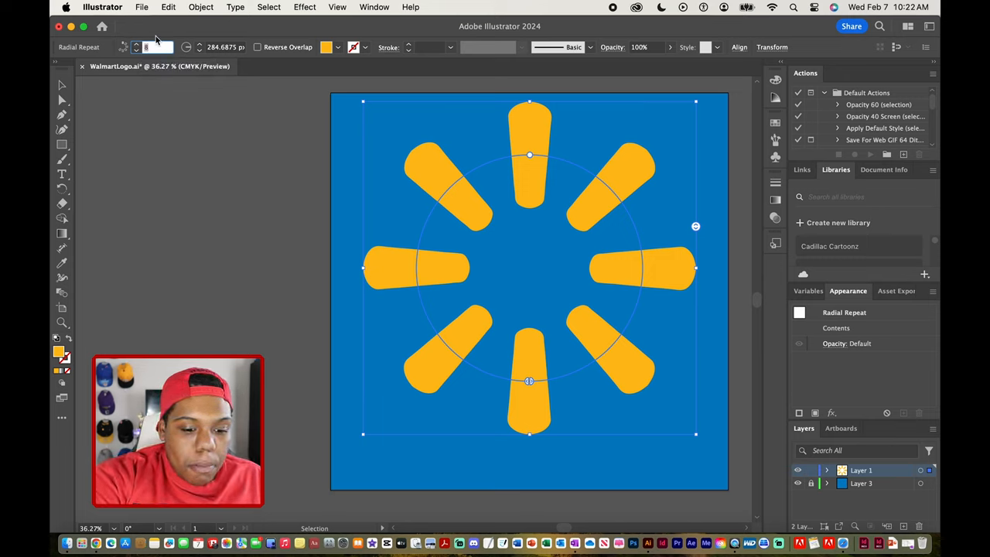
pyautogui.write('6')
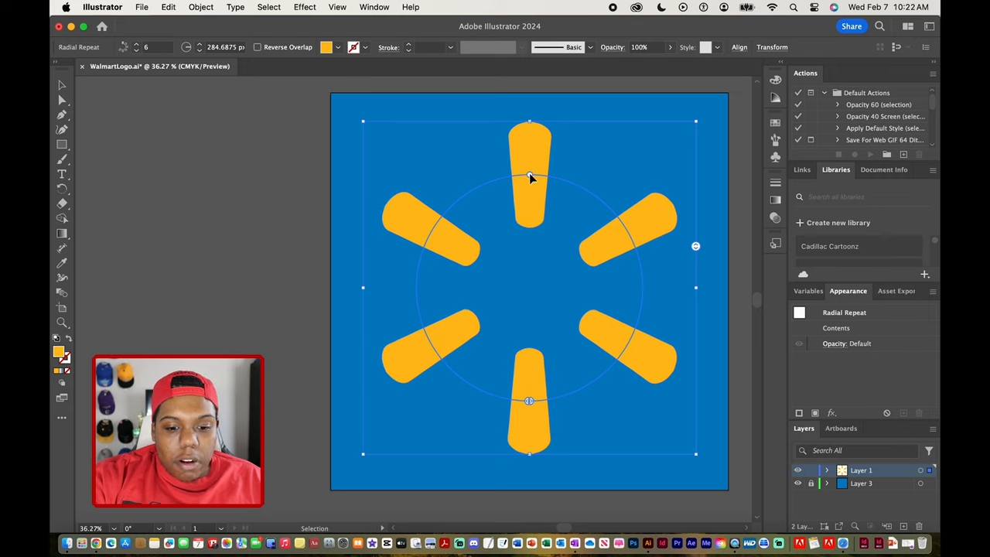
# Step: Shrink the repeat radius so the six petals sit close together like the Walmart spark
pyautogui.moveTo(530, 174); pyautogui.dragTo(533, 186)
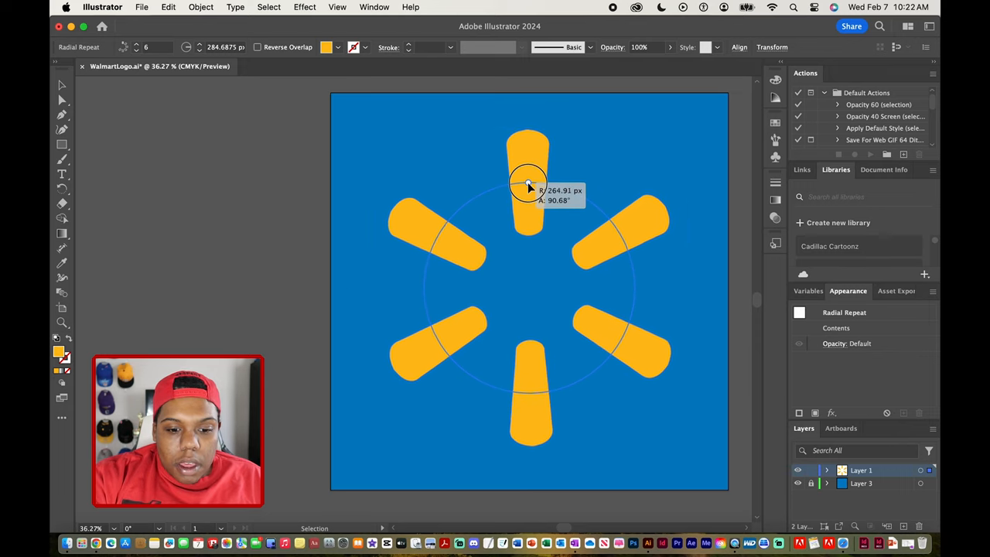
pyautogui.moveTo(528, 184); pyautogui.dragTo(530, 193)
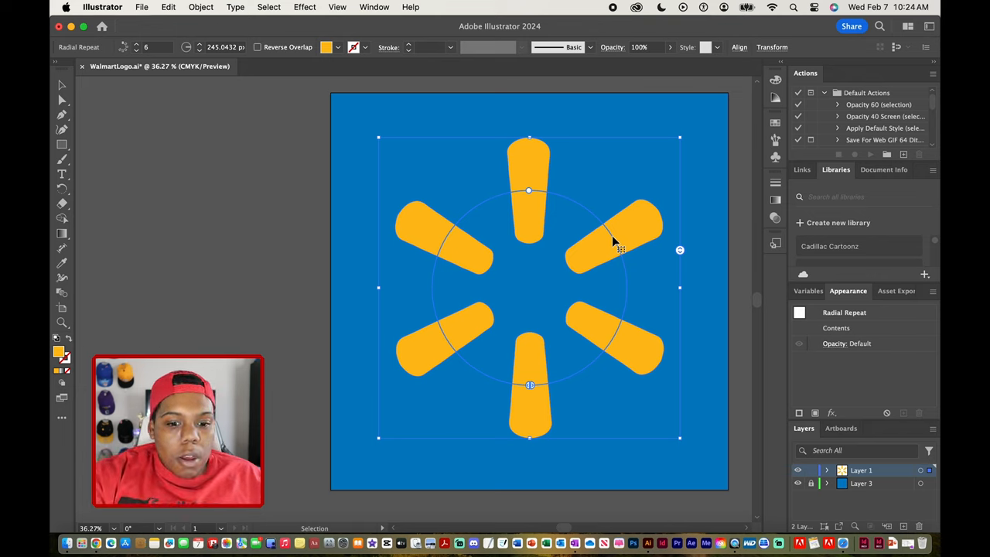
pyautogui.click(200, 7)
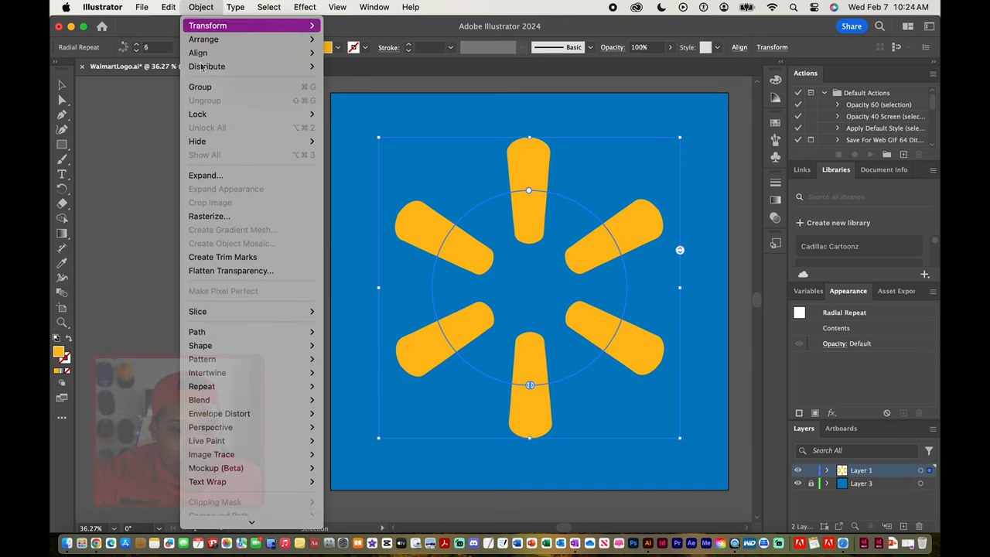
pyautogui.moveTo(201, 386)
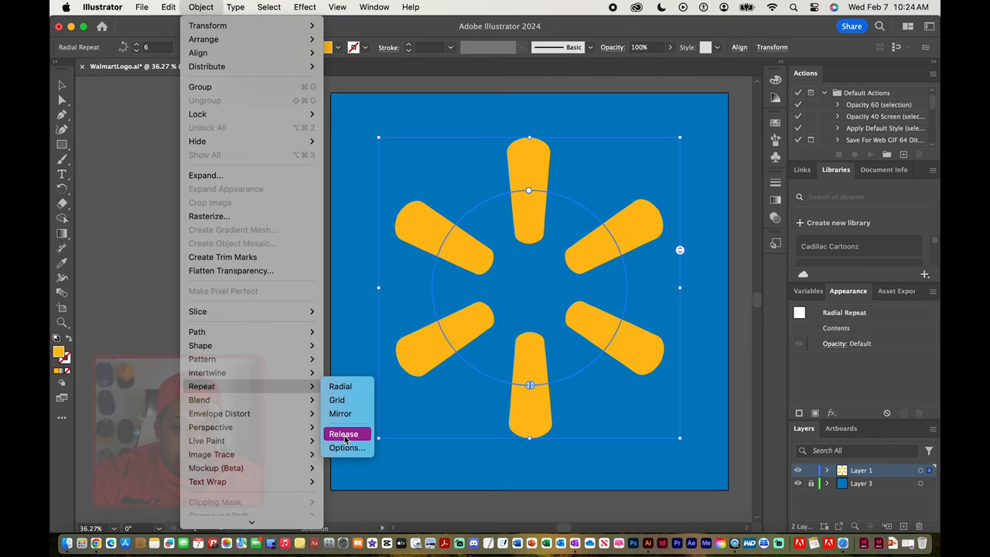
pyautogui.click(343, 433)
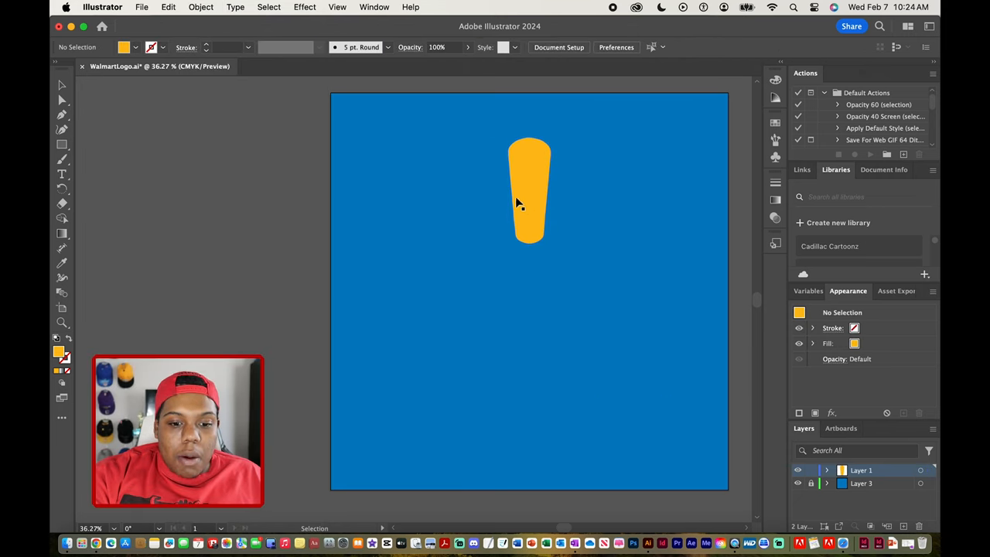
pyautogui.click(529, 190)
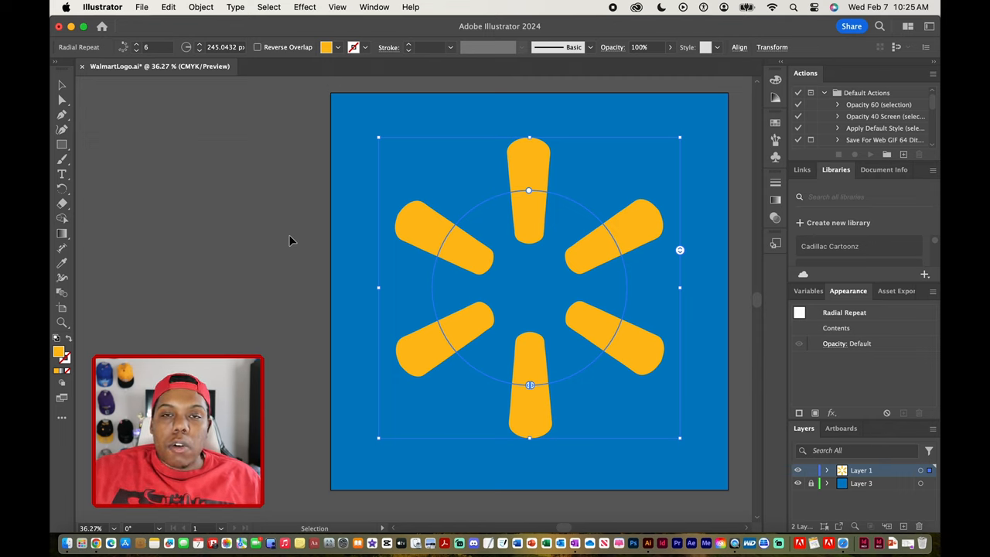
pyautogui.moveTo(496, 198)
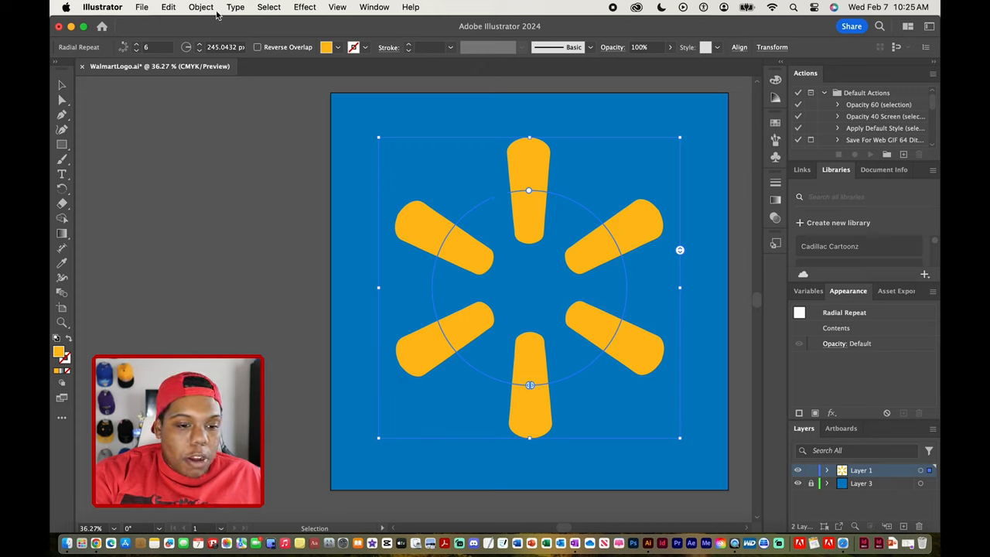
# Step: Expand the radial repeat with Object and Fill checked into a plain group of shapes
pyautogui.click(200, 7)
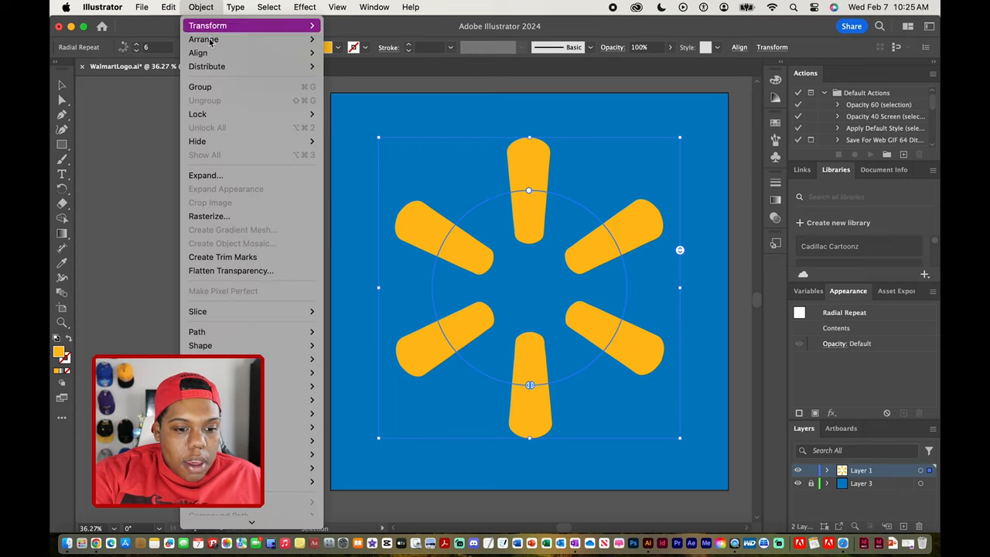
pyautogui.click(205, 175)
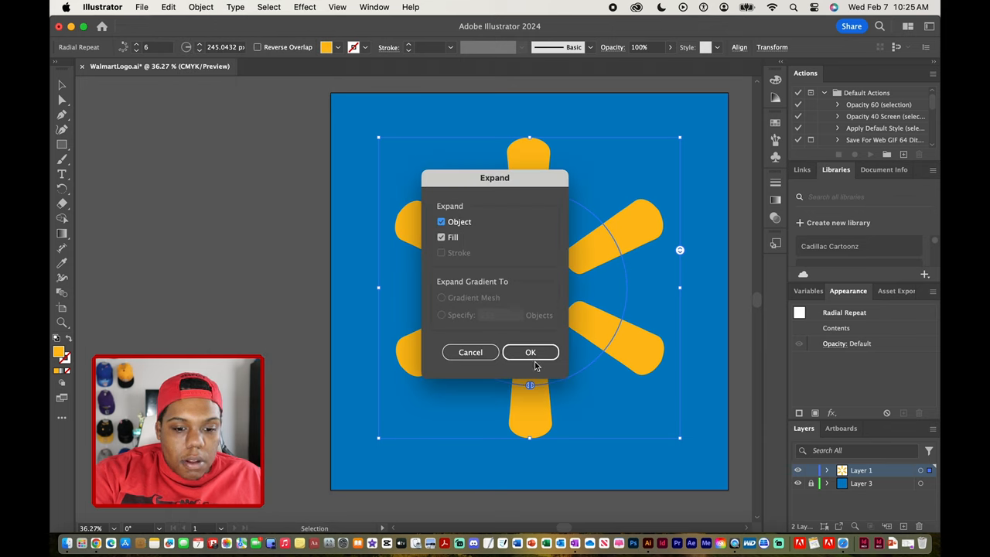
pyautogui.click(530, 351)
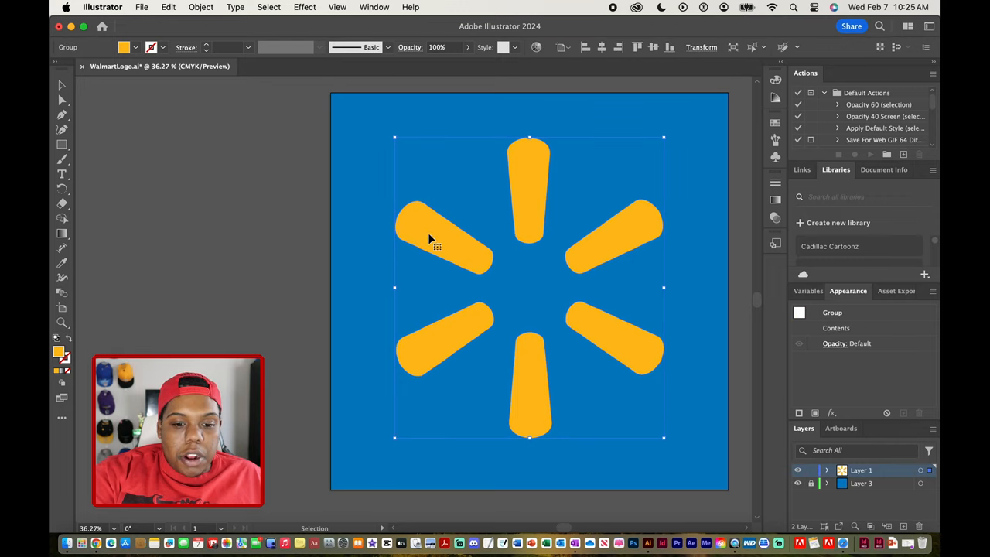
pyautogui.moveTo(582, 351)
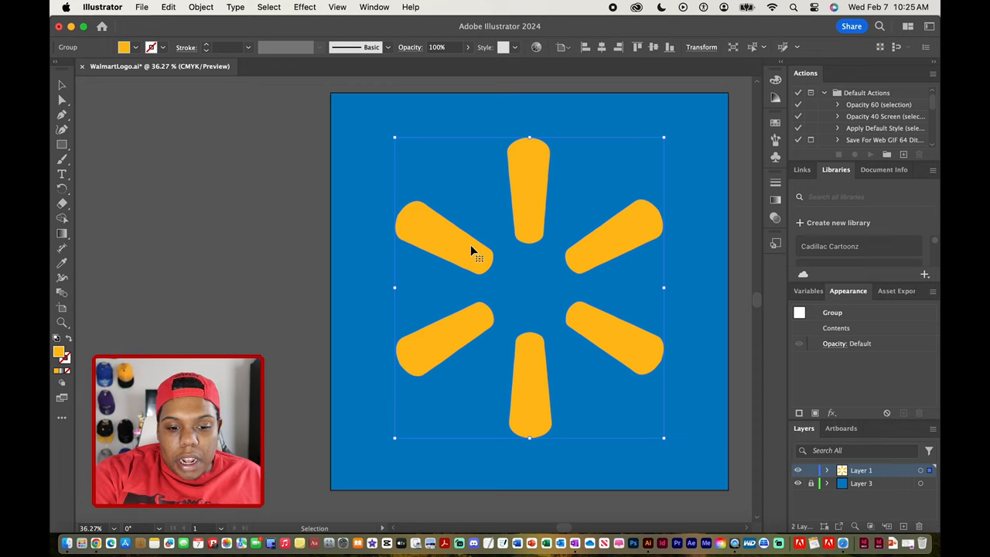
pyautogui.doubleClick(472, 247)
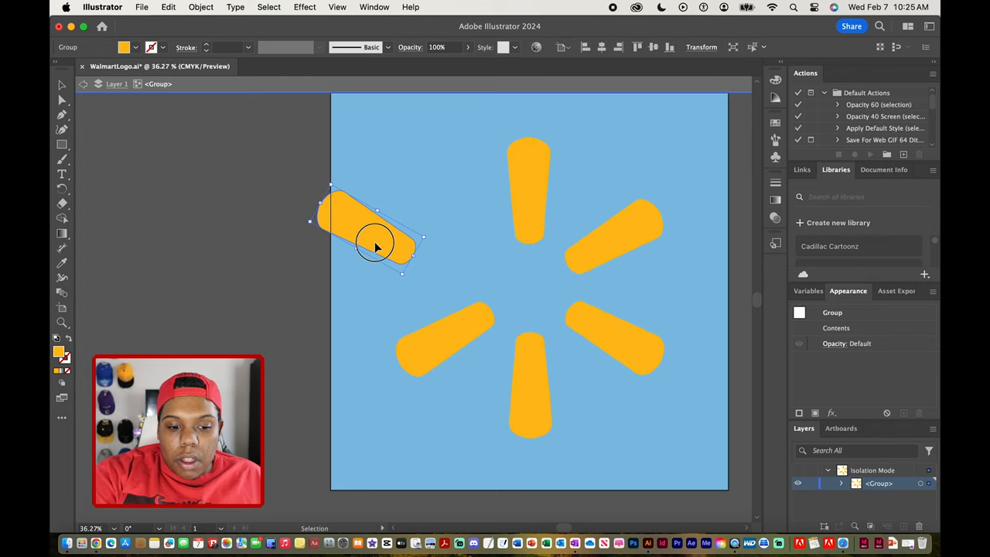
pyautogui.moveTo(375, 243); pyautogui.dragTo(421, 197)
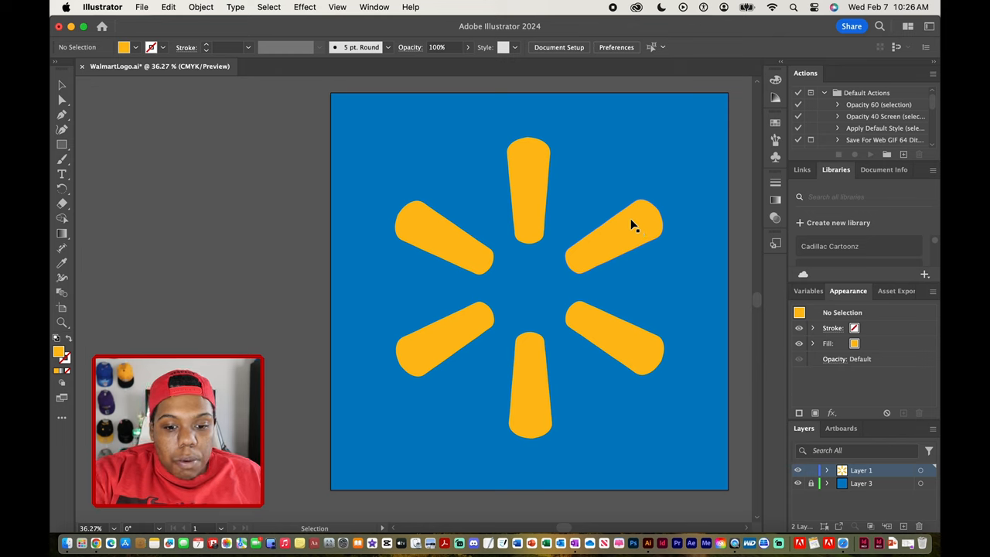
# Step: Select the petal group and ungroup it into six independent yellow shapes
pyautogui.click(613, 232)
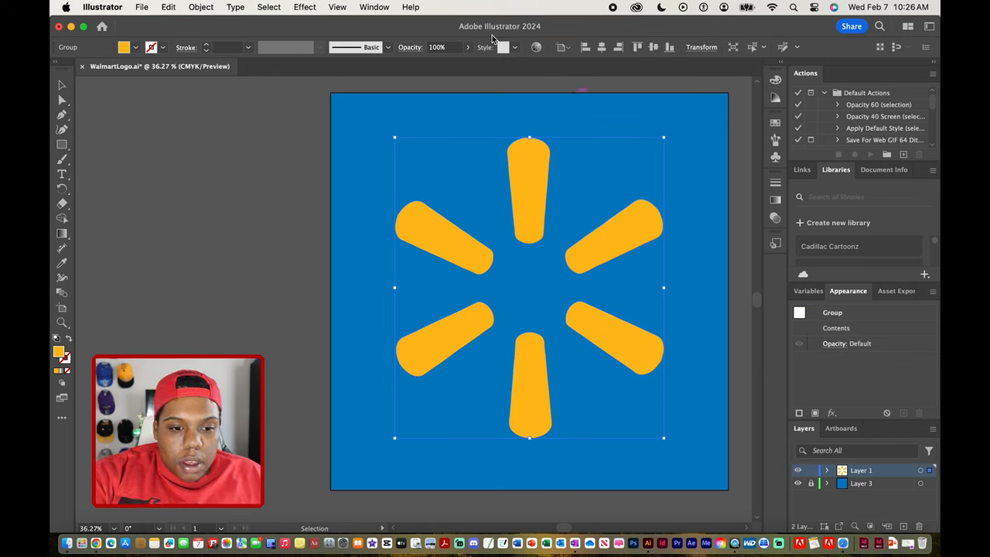
pyautogui.click(200, 6)
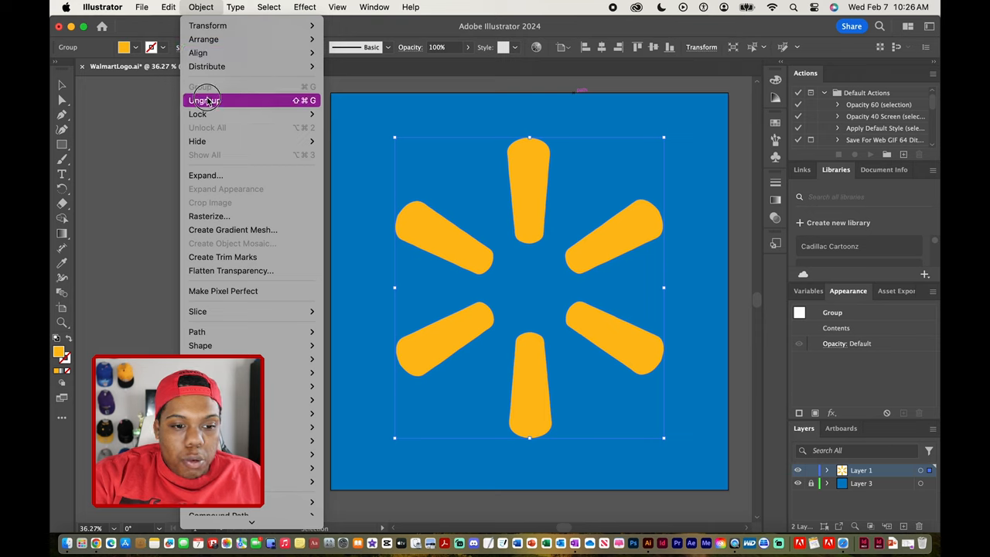
pyautogui.click(204, 99)
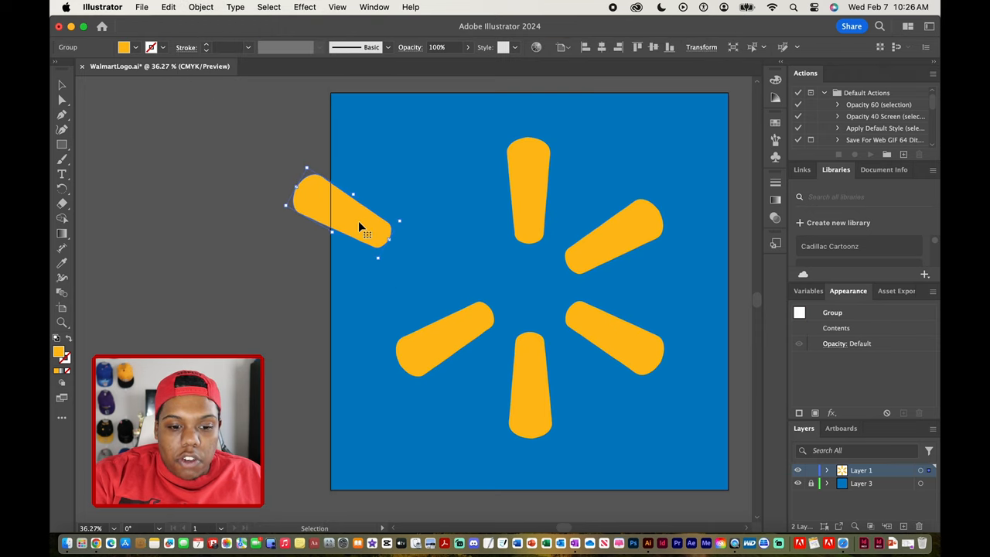